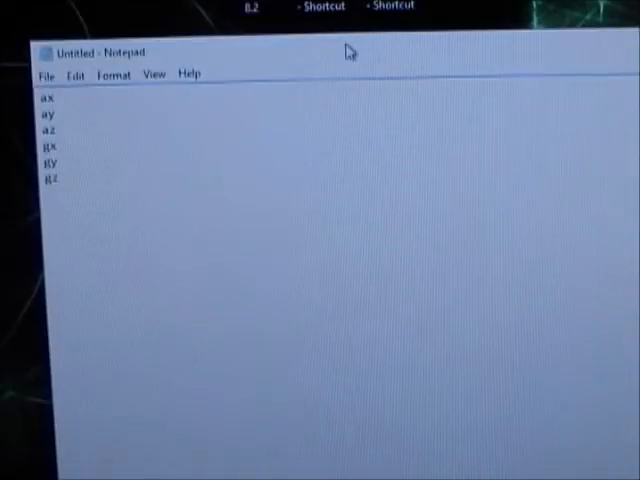
pyautogui.moveTo(300, 52)
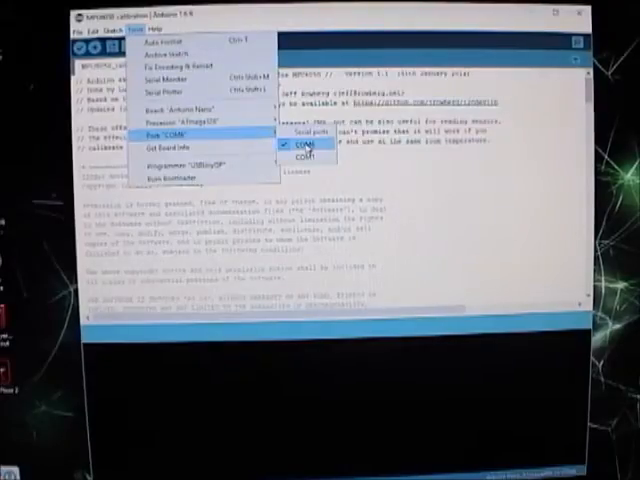
# Step: Select COM8 as the serial port for the connected board
pyautogui.click(310, 144)
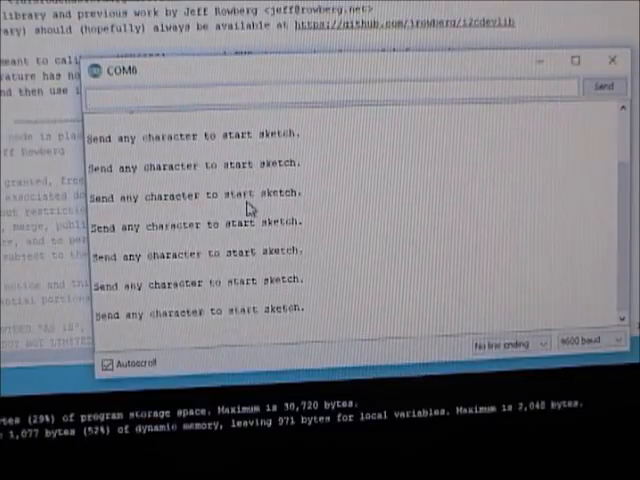
pyautogui.moveTo(204, 120)
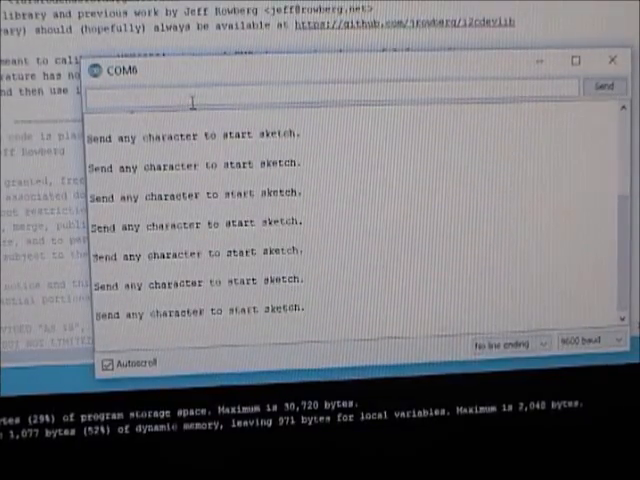
# Step: Send the character 'a' through the Serial Monitor so the calibration sketch starts
pyautogui.write('a')
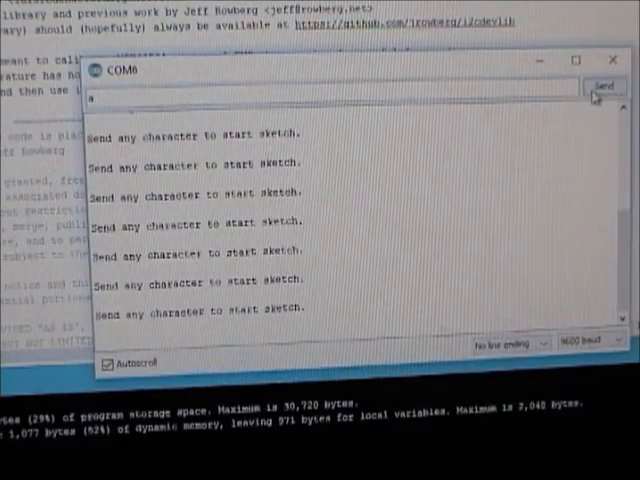
pyautogui.click(604, 86)
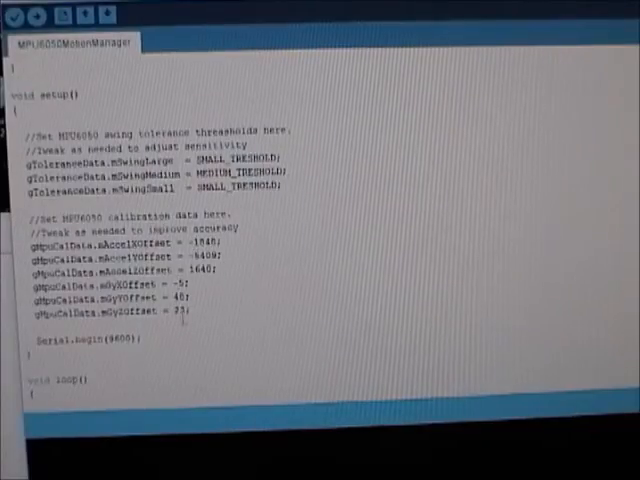
# Step: Highlight the six gMpuCalData accel and gyro offset lines in setup()
pyautogui.moveTo(30, 242); pyautogui.dragTo(196, 320)
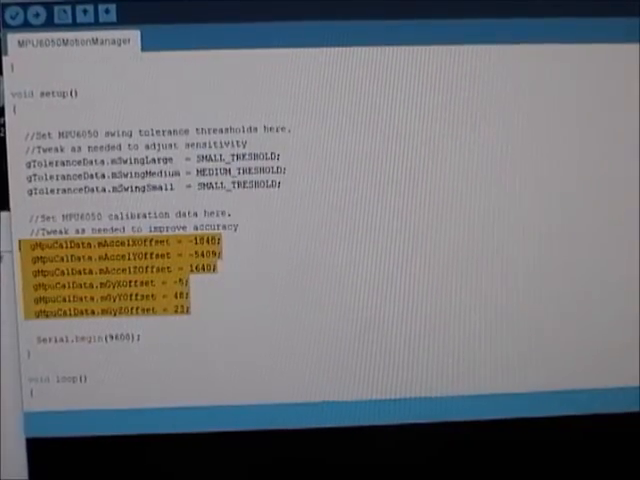